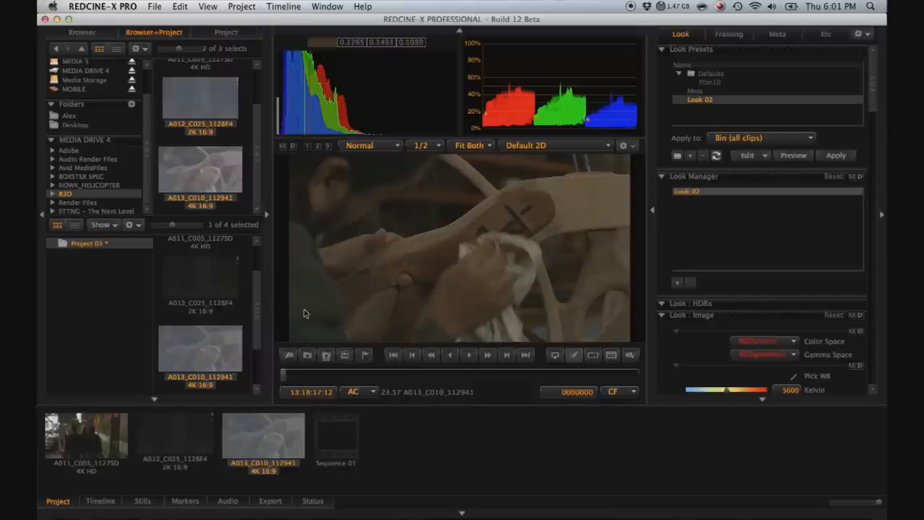
# - Apply Look 02 to all clips in the REDCINE-X PRO bin
pyautogui.click(81, 445)
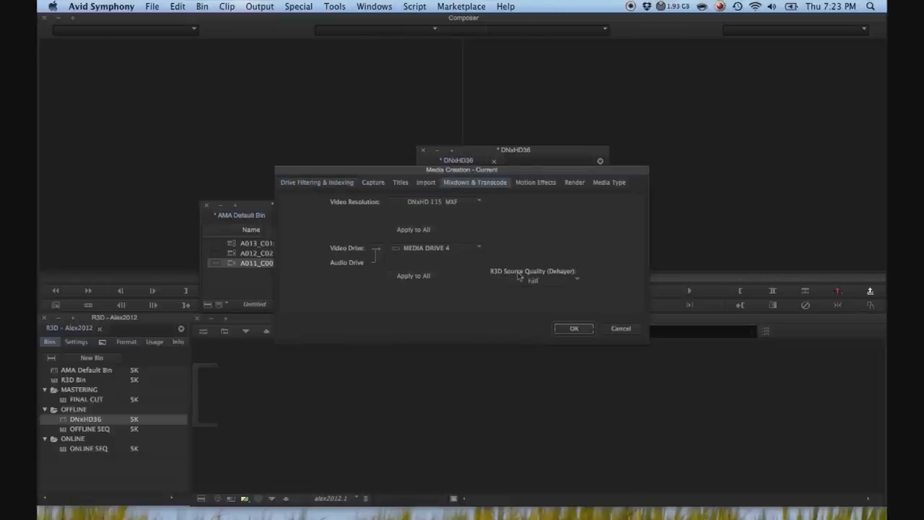
# - Set transcode to MEDIA DRIVE 4 with R3D Source Quality Full in Media Creation
pyautogui.click(535, 280)
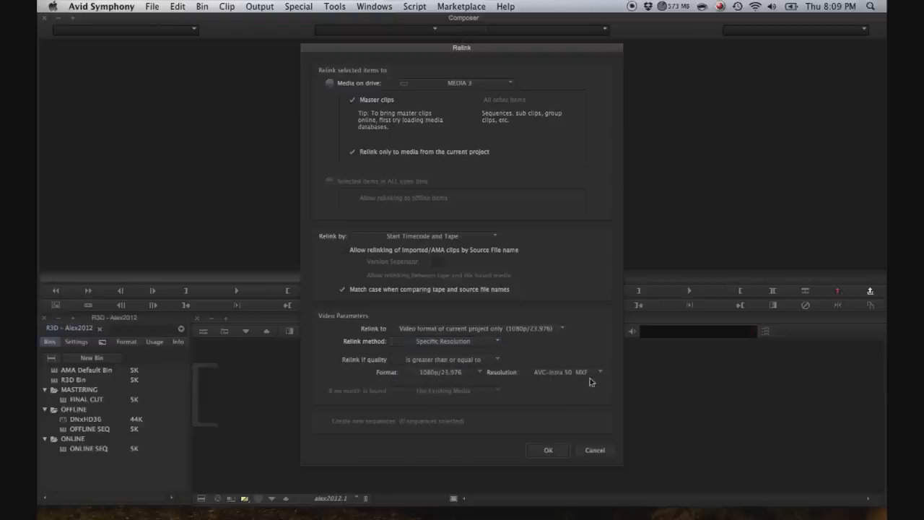
# - Relink the selected clips to transcoded media by source file name
pyautogui.click(548, 451)
pyautogui.write('ONLINE')
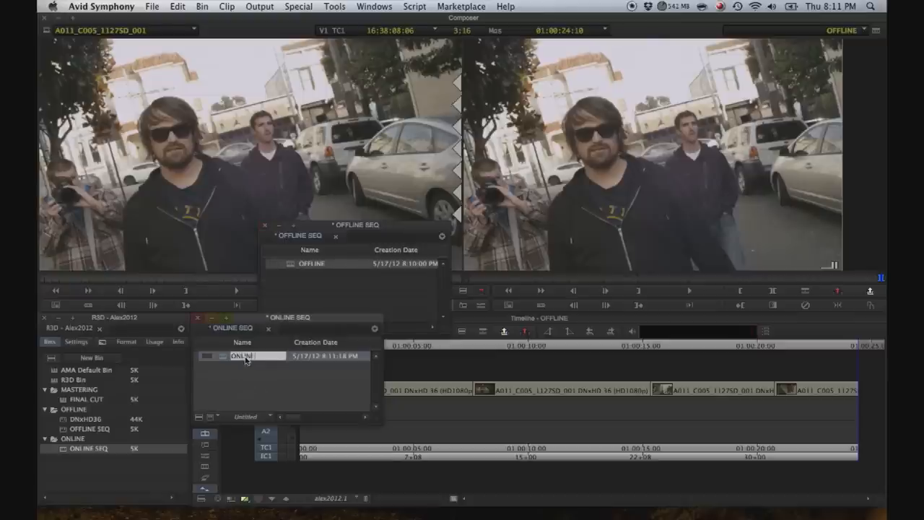